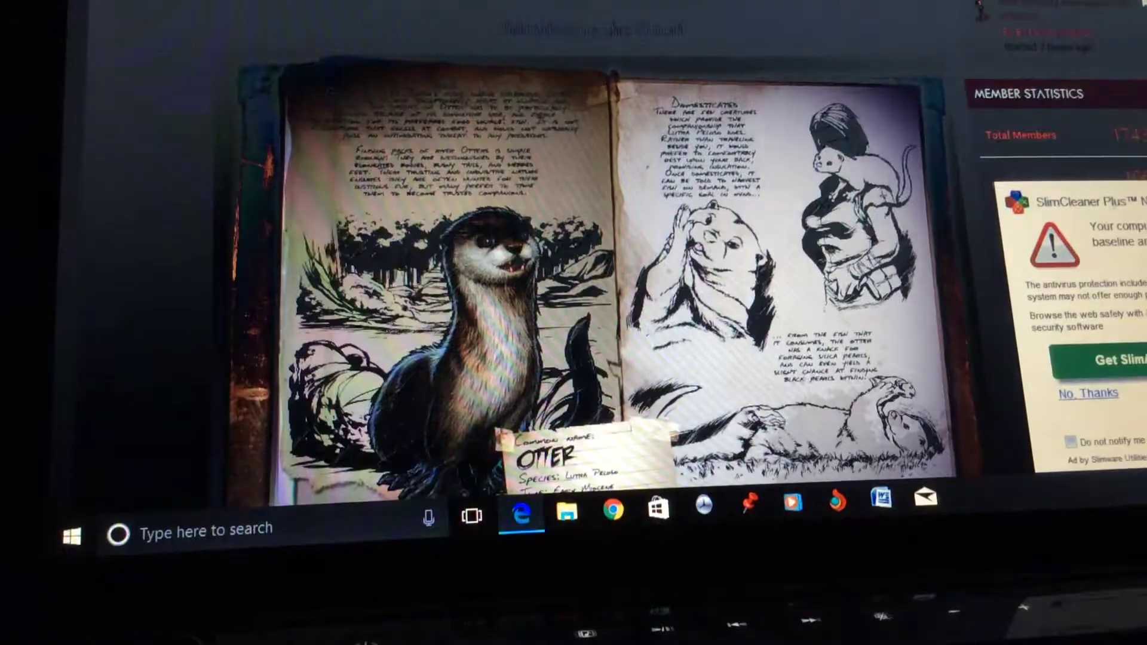
pyautogui.scroll(-3)
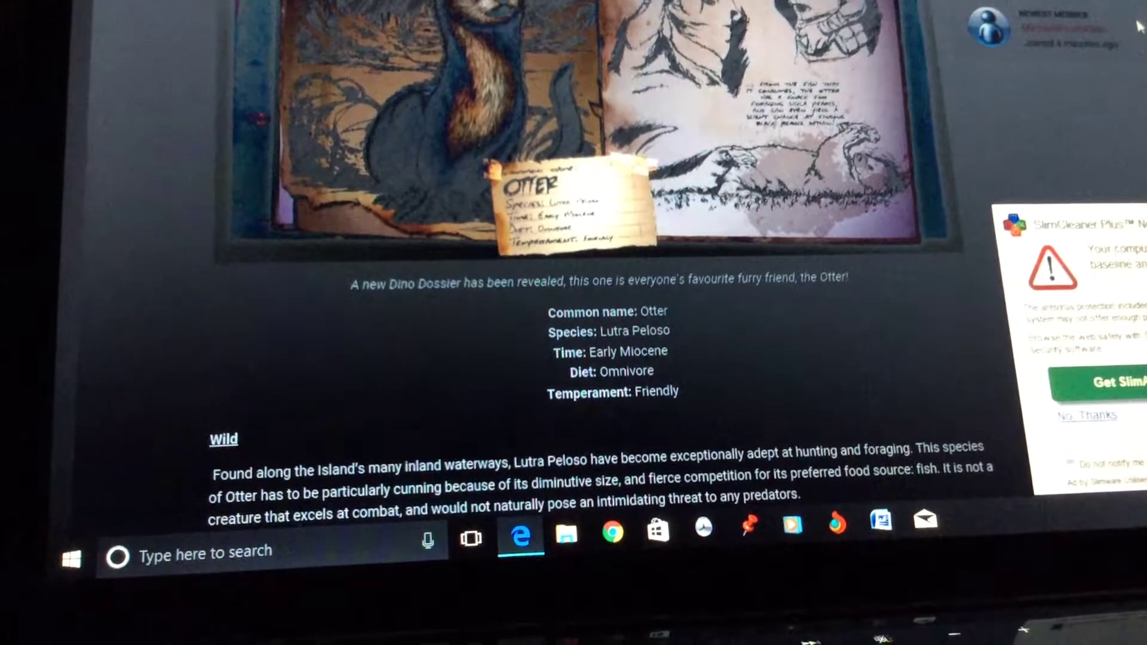
pyautogui.scroll(-3)
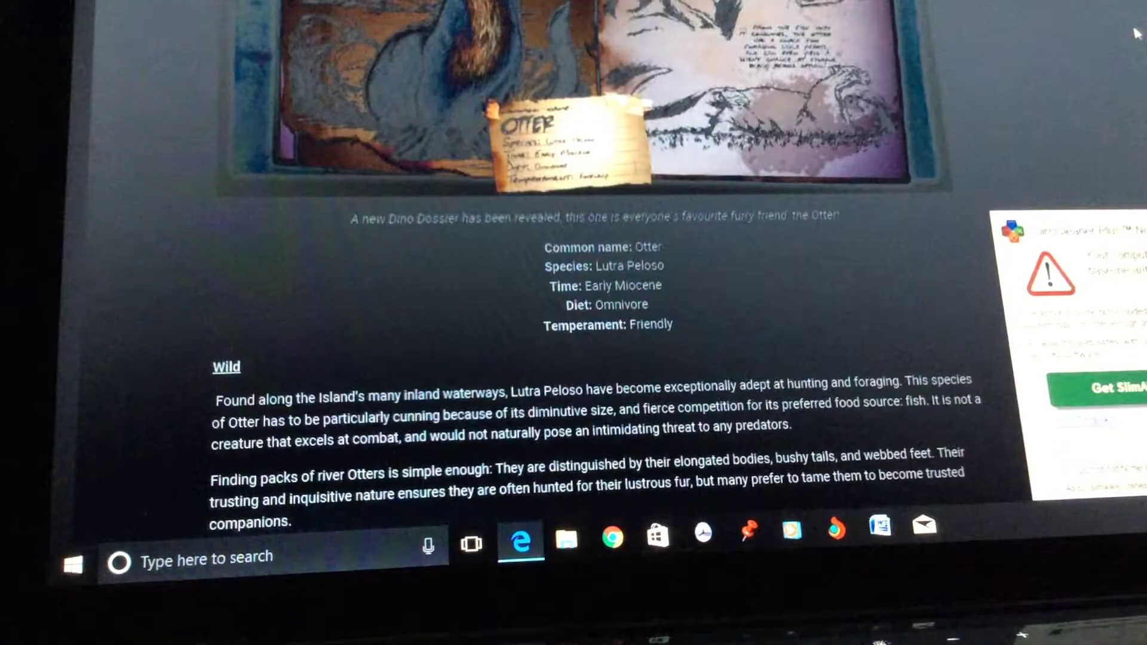
pyautogui.scroll(-3)
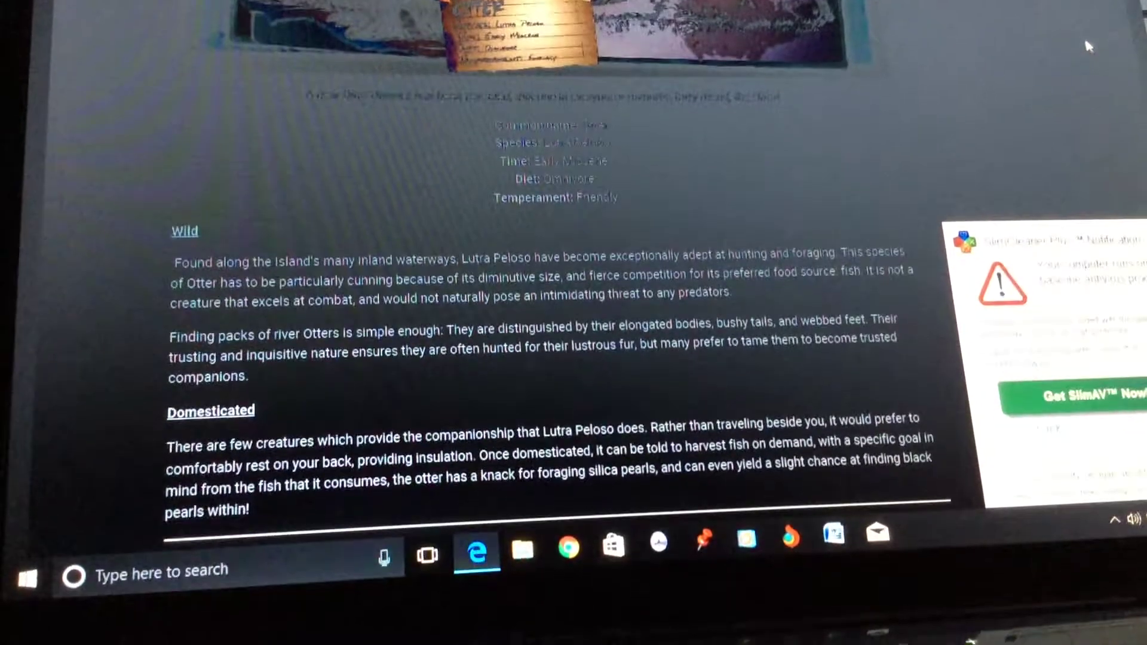
pyautogui.scroll(-3)
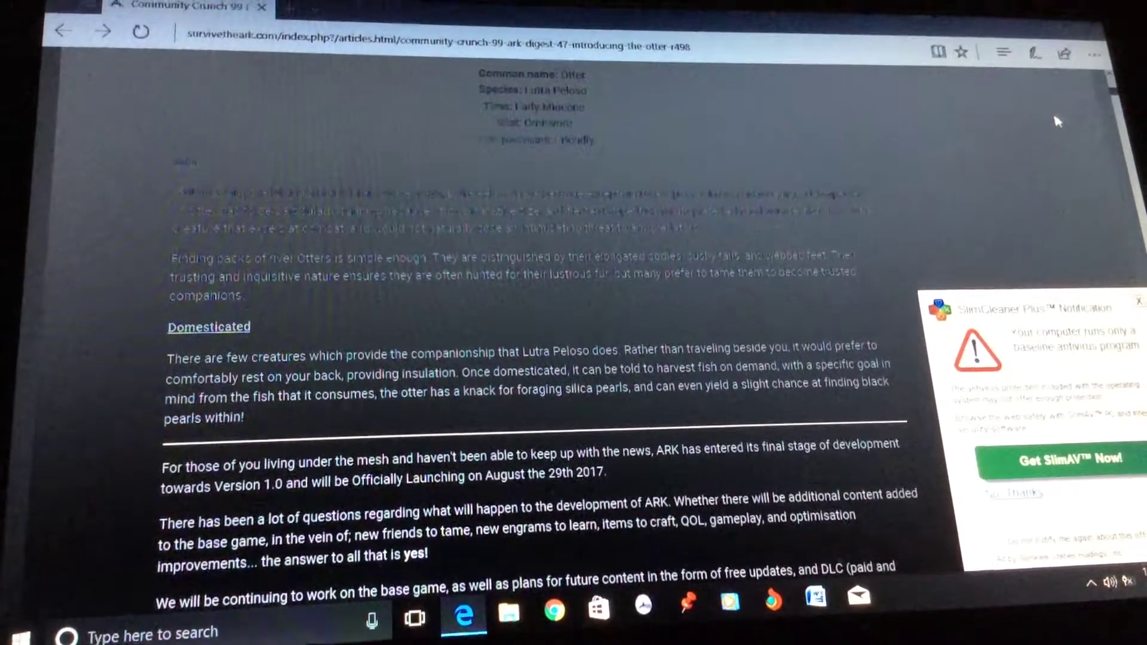
pyautogui.scroll(-3)
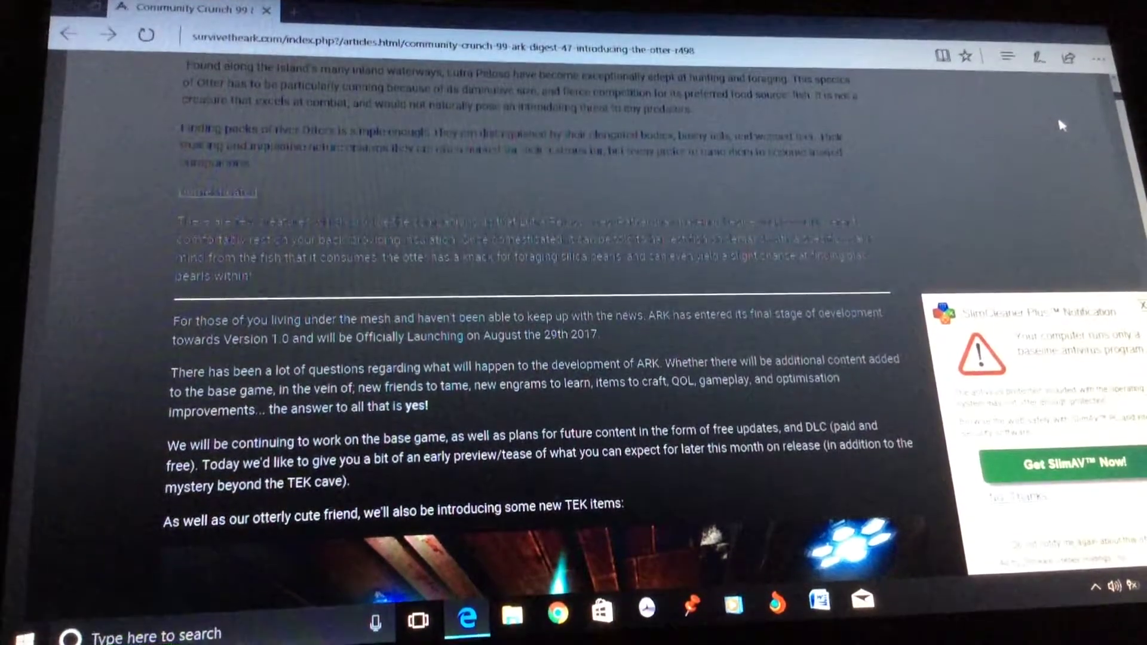
pyautogui.scroll(-3)
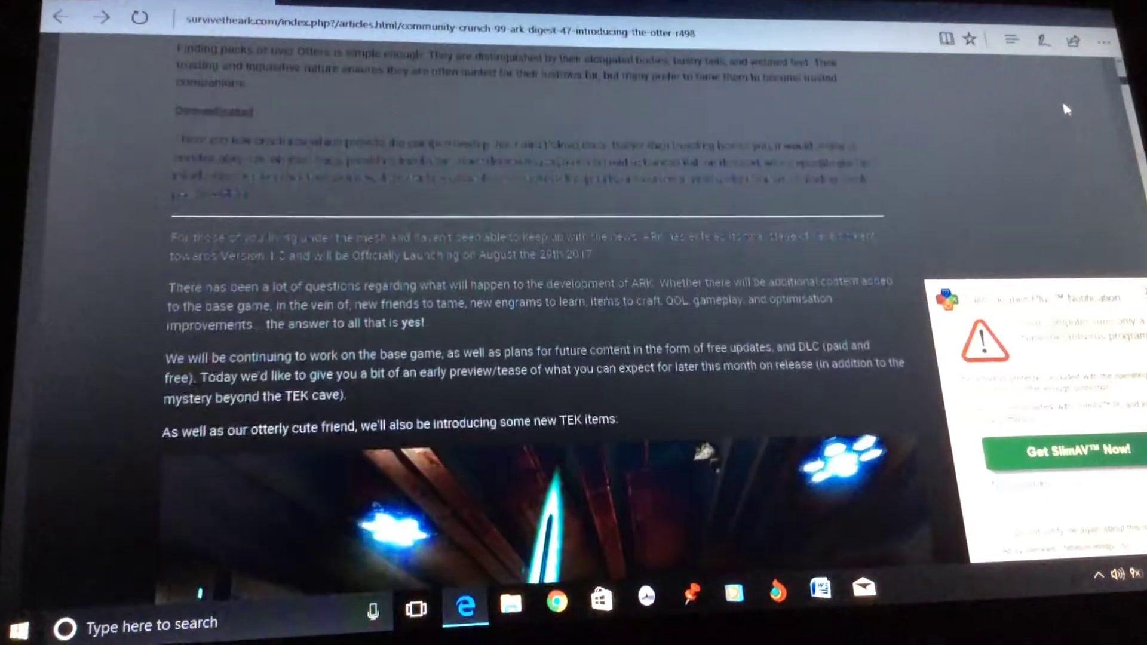
pyautogui.scroll(-3)
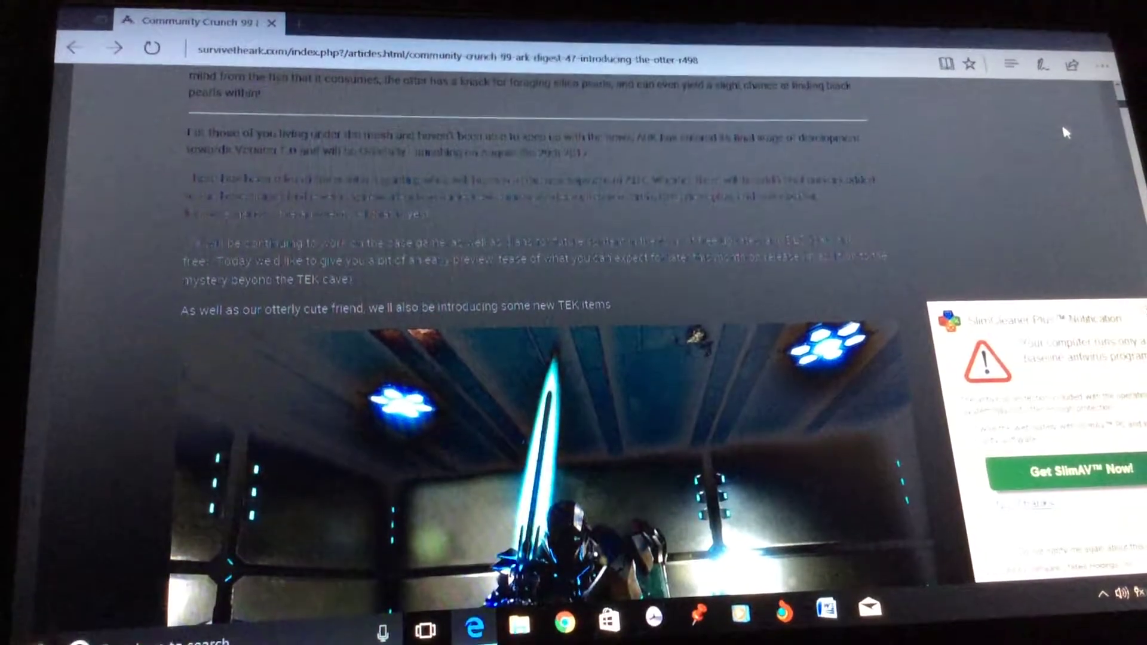
pyautogui.scroll(-3)
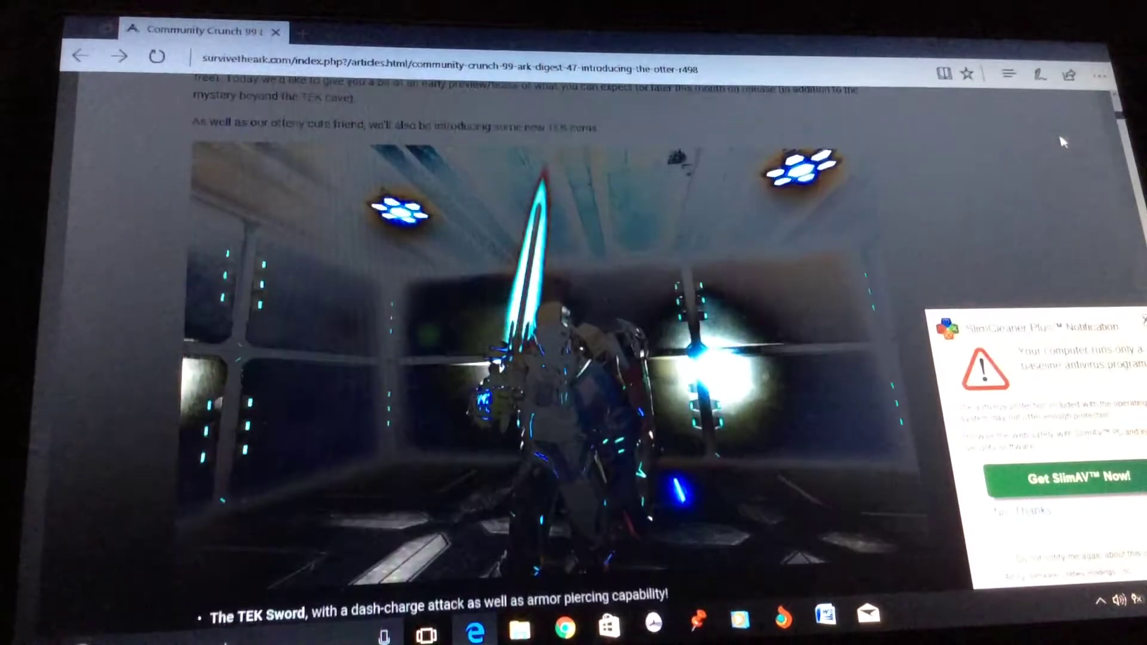
pyautogui.scroll(-3)
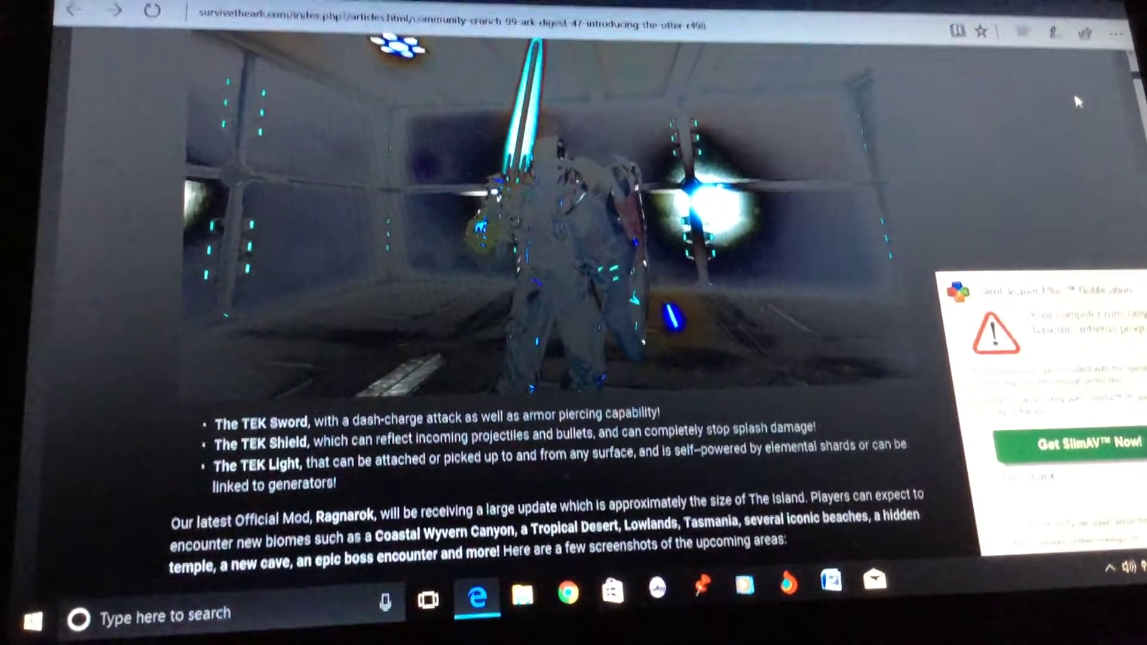